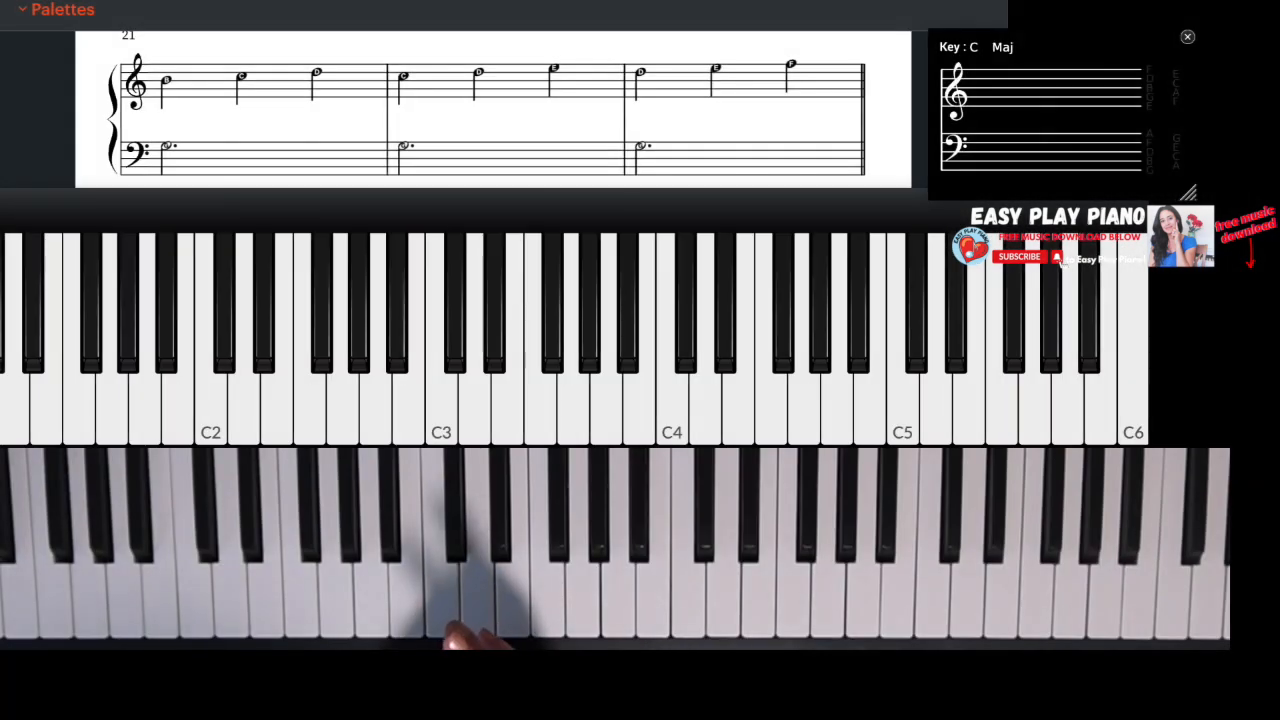
click(646, 340)
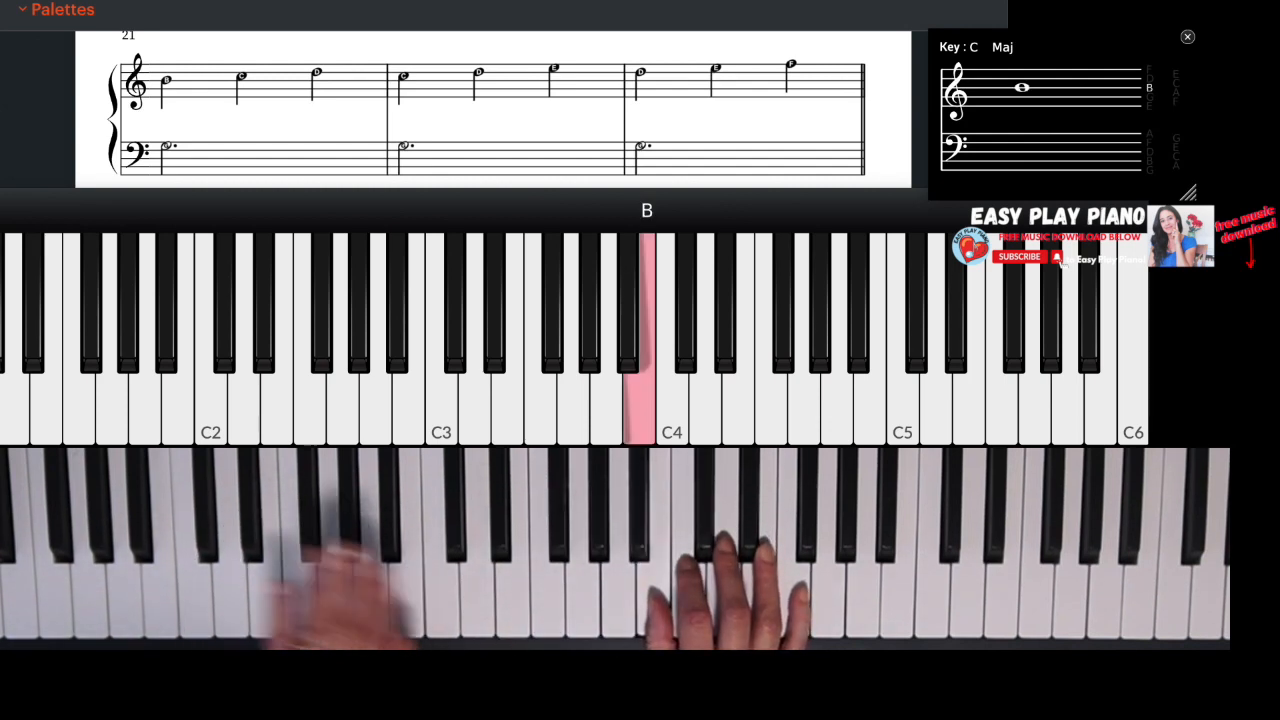